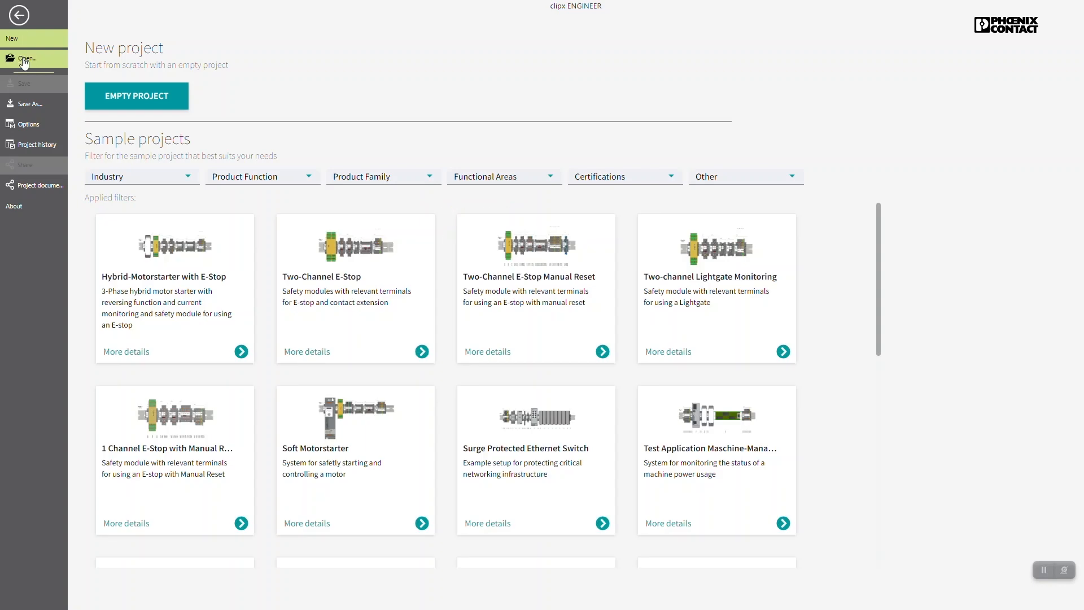
# Load the local project Terminalstrip_Project_1.3.klp and dismiss the Project loaded upgrade log
pyautogui.click(26, 58)
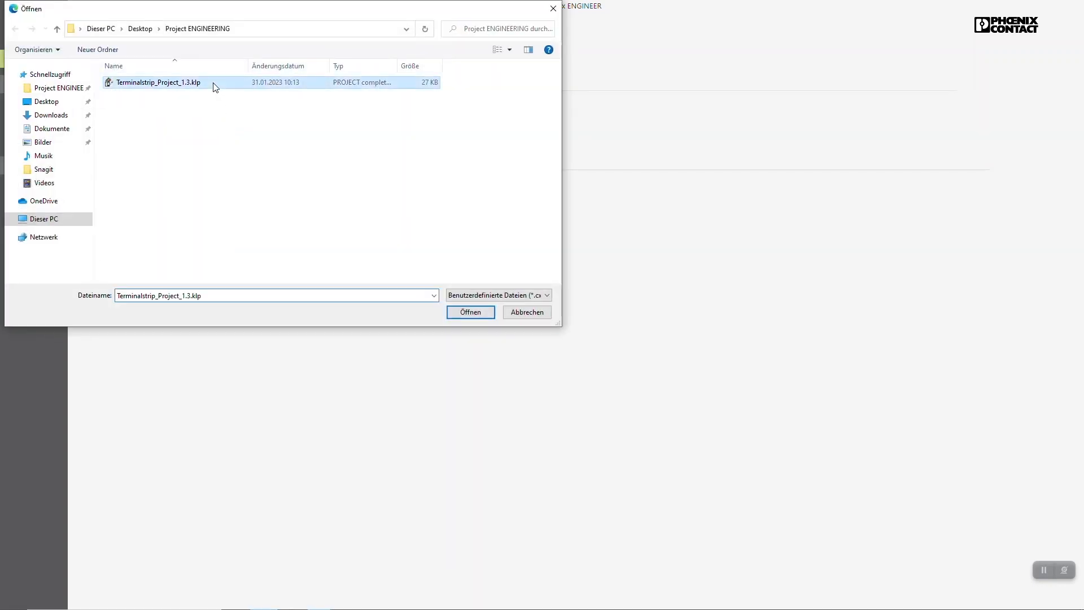
pyautogui.click(470, 312)
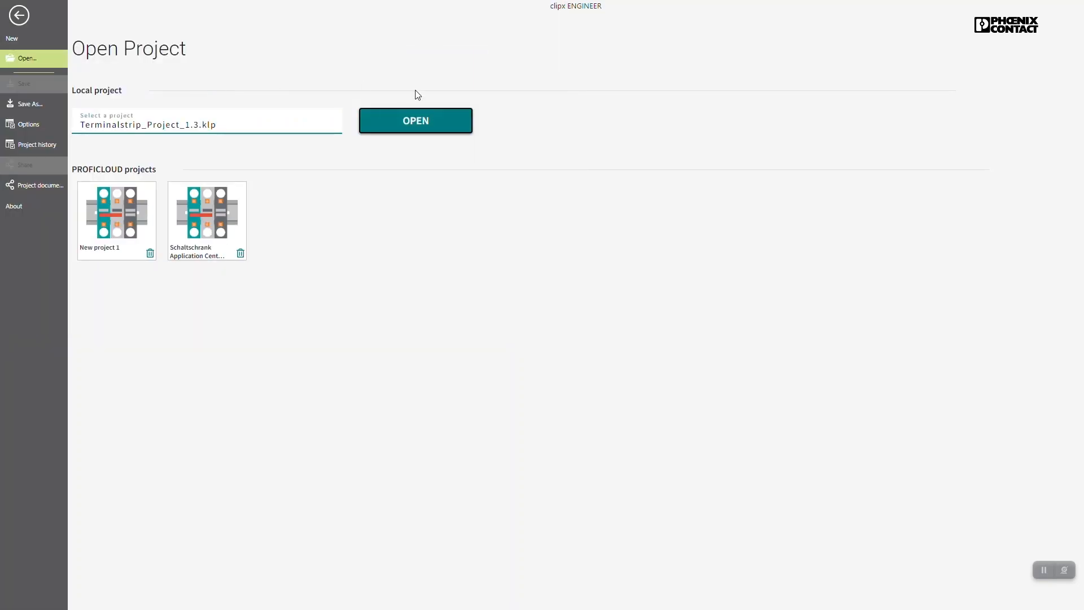
pyautogui.click(414, 121)
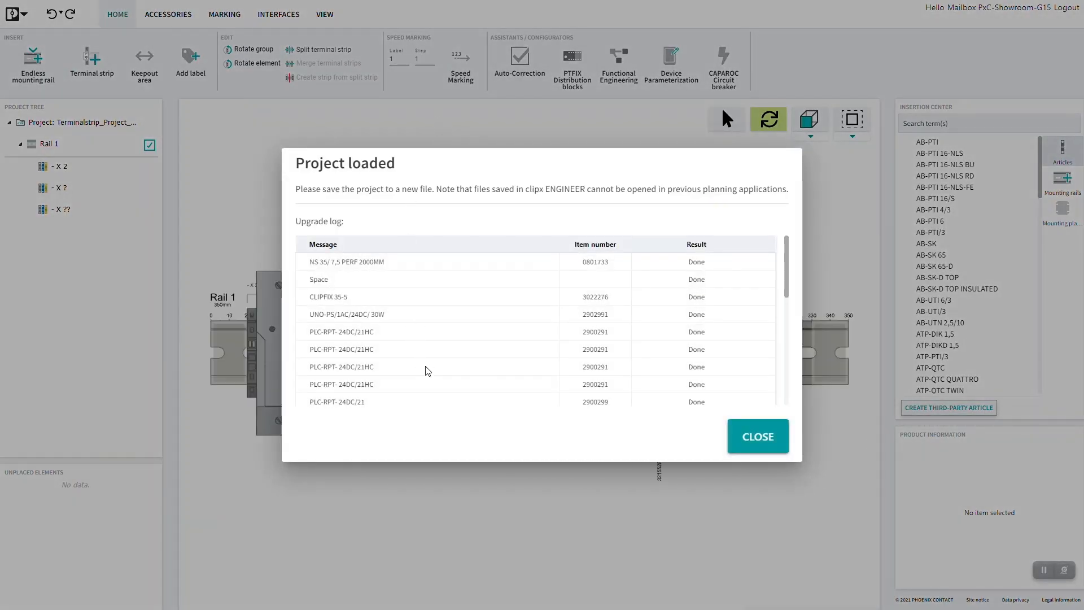
pyautogui.scroll(-3)
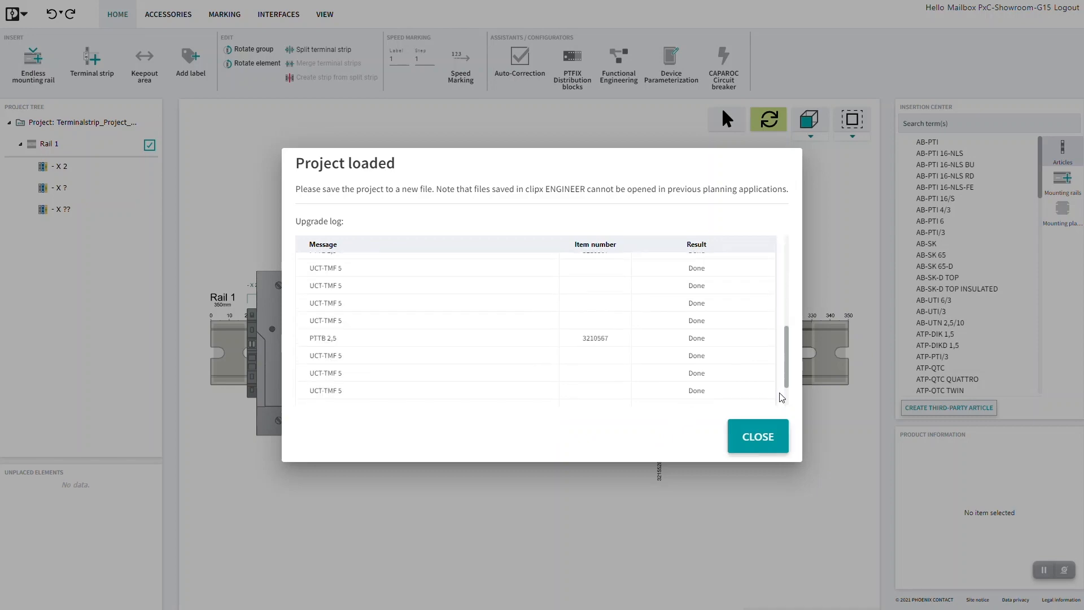
pyautogui.click(757, 436)
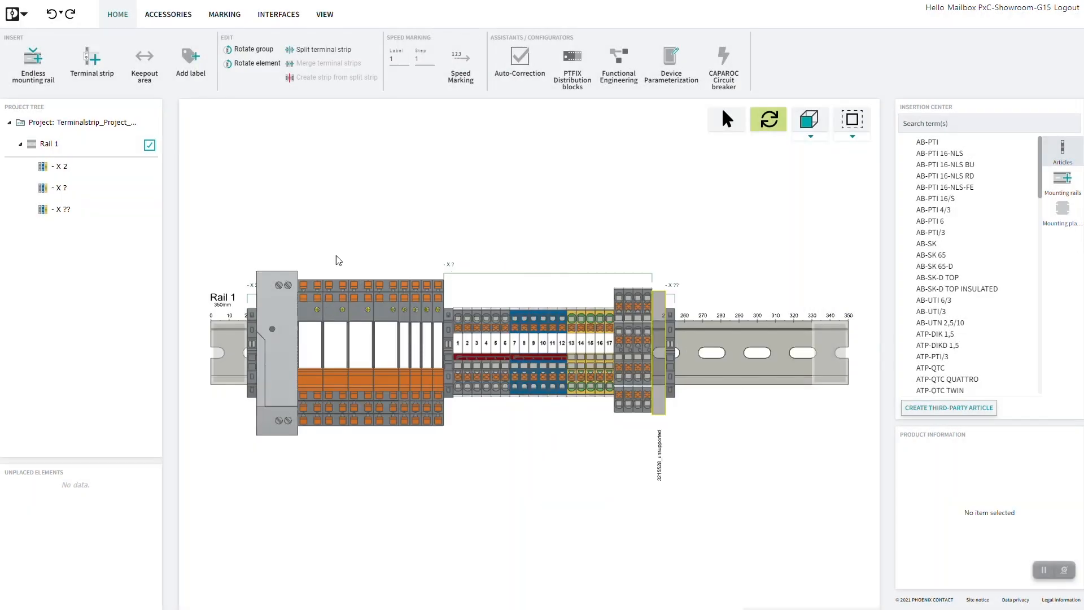
pyautogui.click(88, 122)
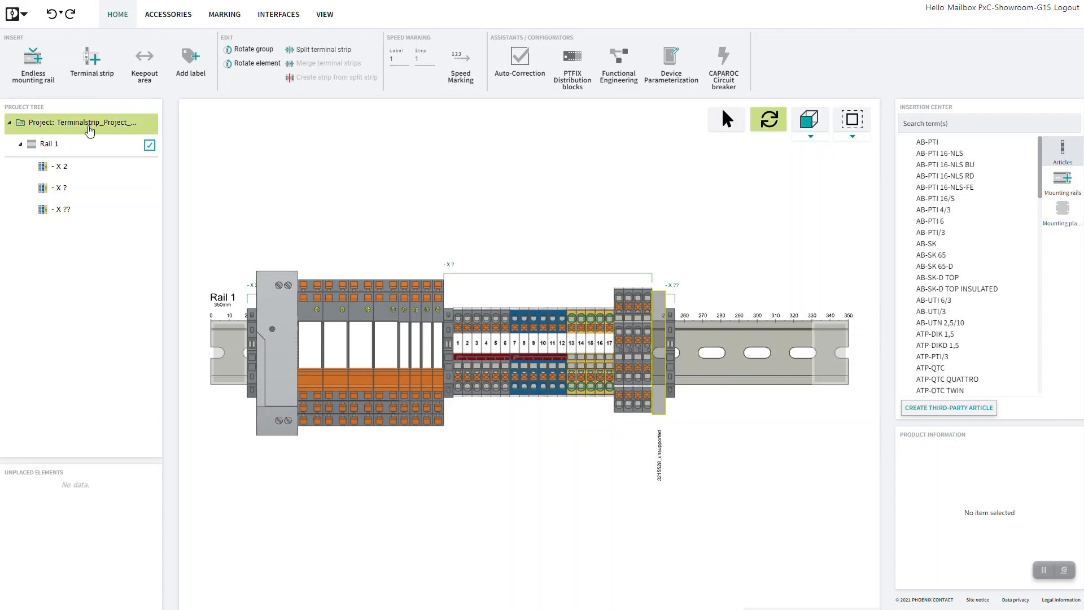
pyautogui.click(62, 166)
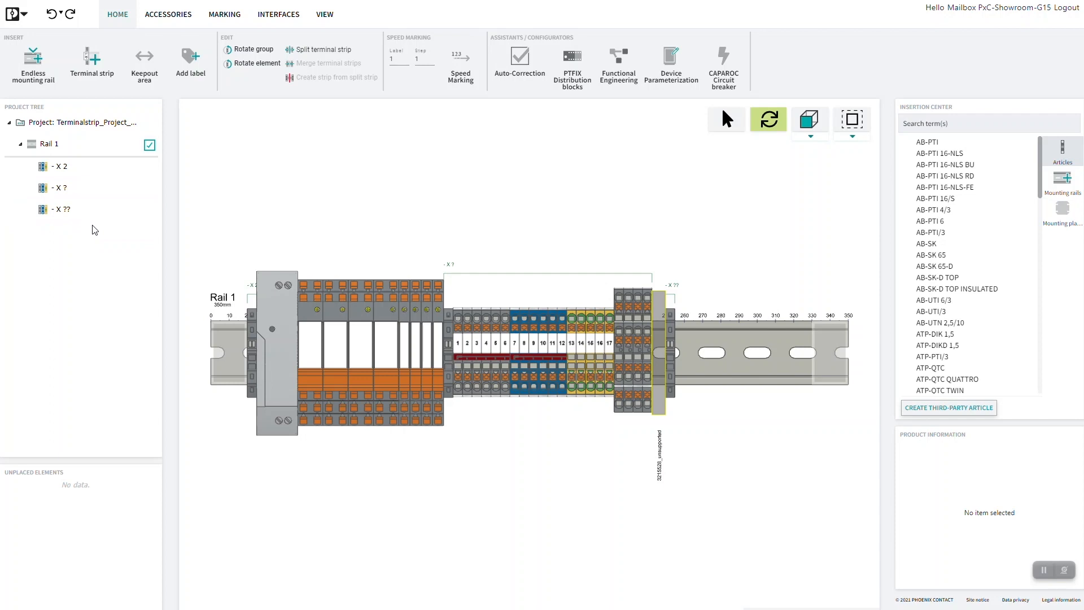
pyautogui.click(83, 122)
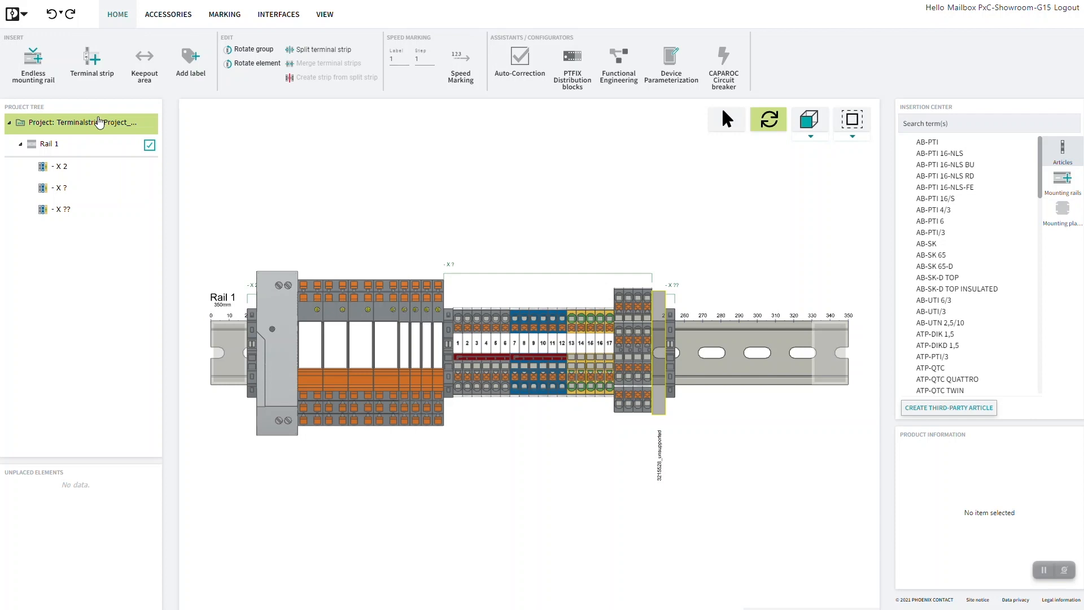
pyautogui.click(48, 143)
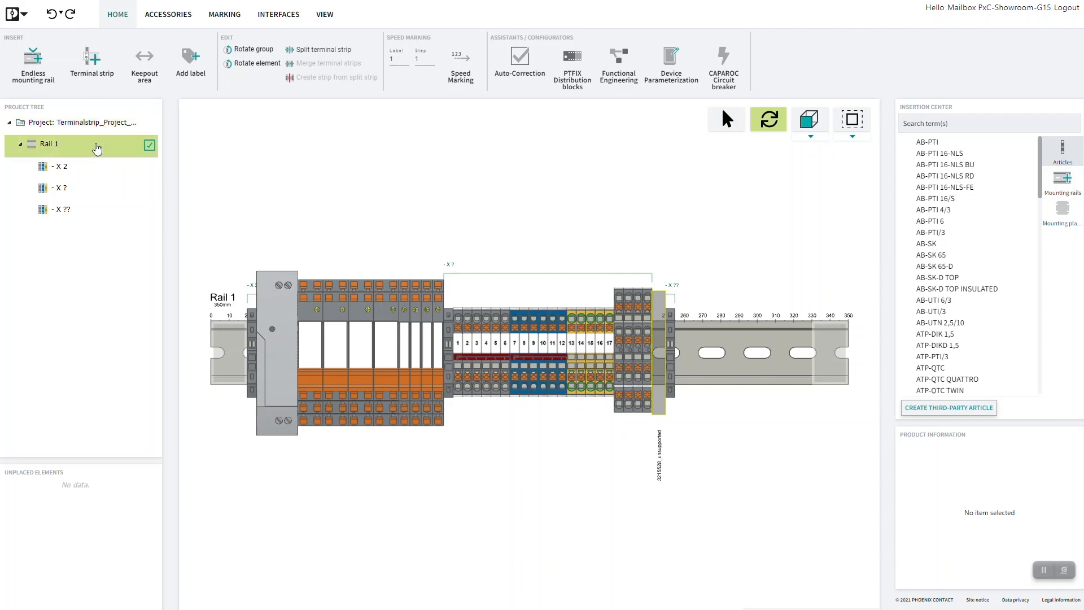
pyautogui.click(63, 187)
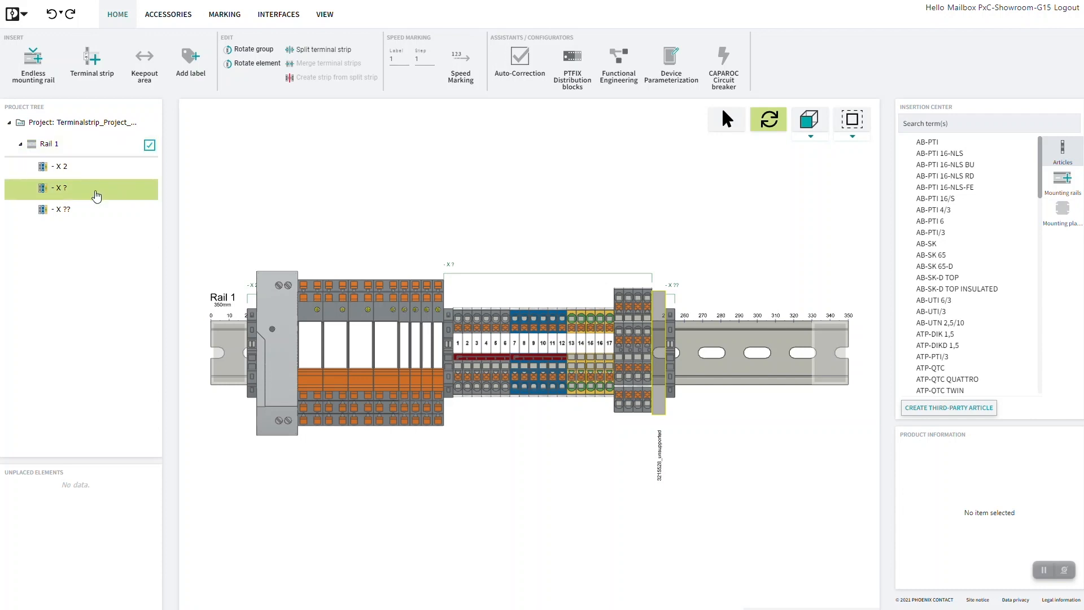
pyautogui.click(59, 209)
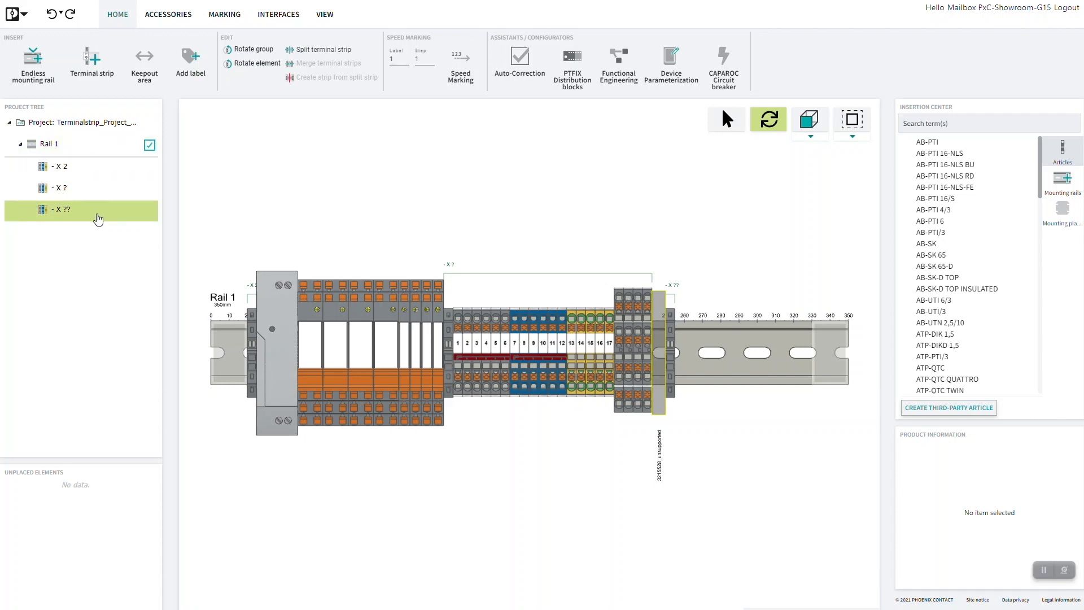
pyautogui.click(91, 63)
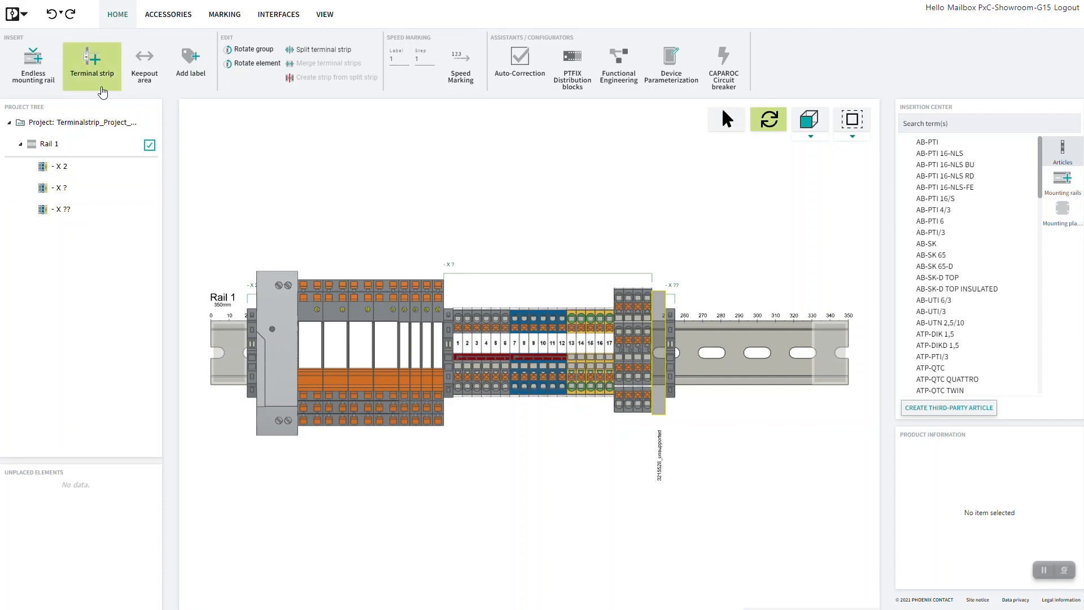
pyautogui.click(33, 66)
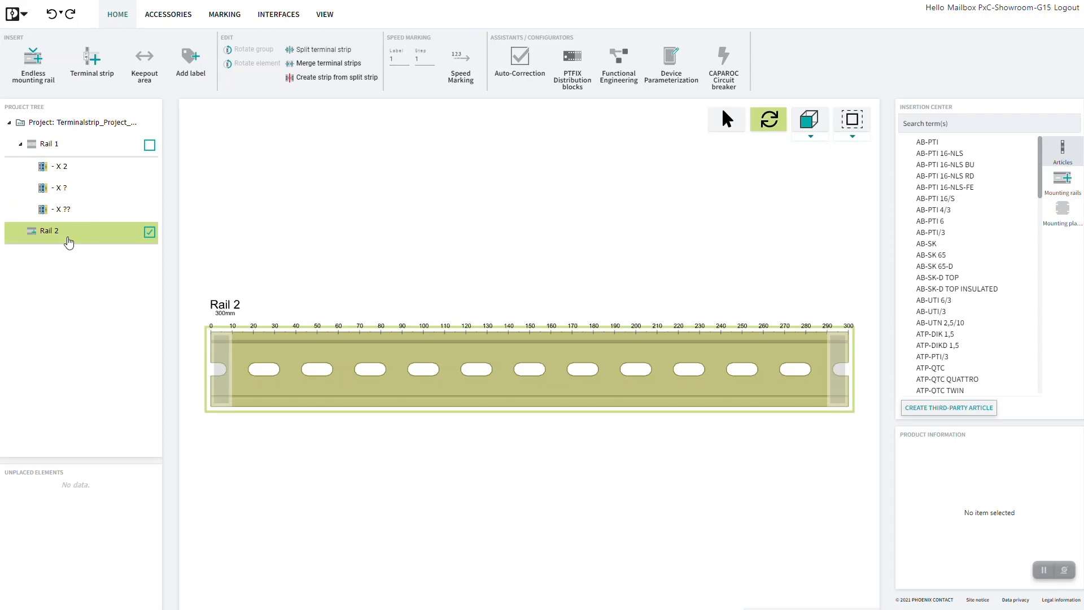
pyautogui.click(49, 143)
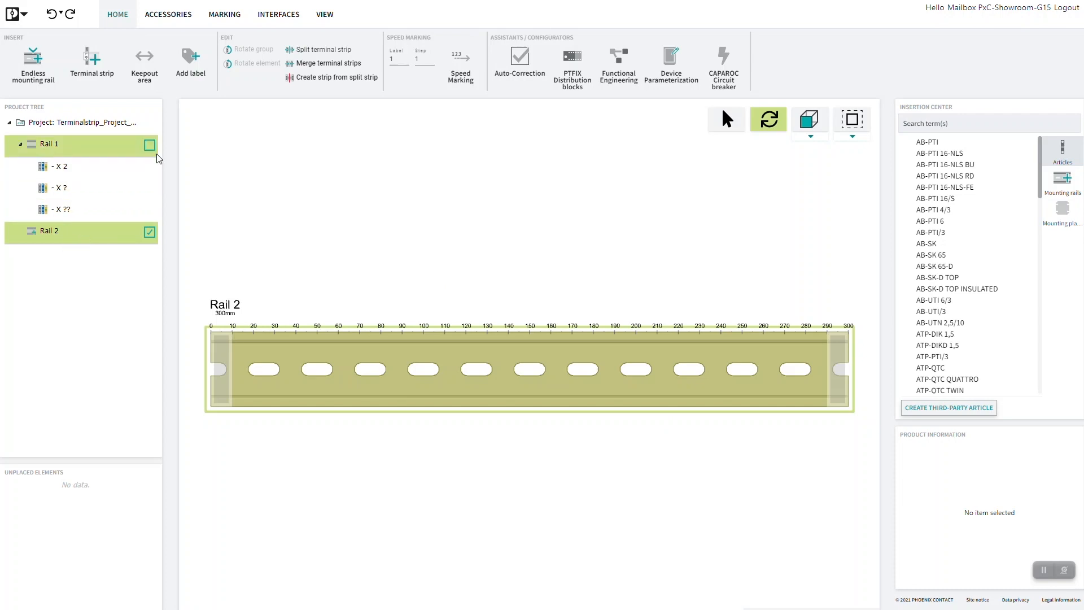
pyautogui.click(149, 145)
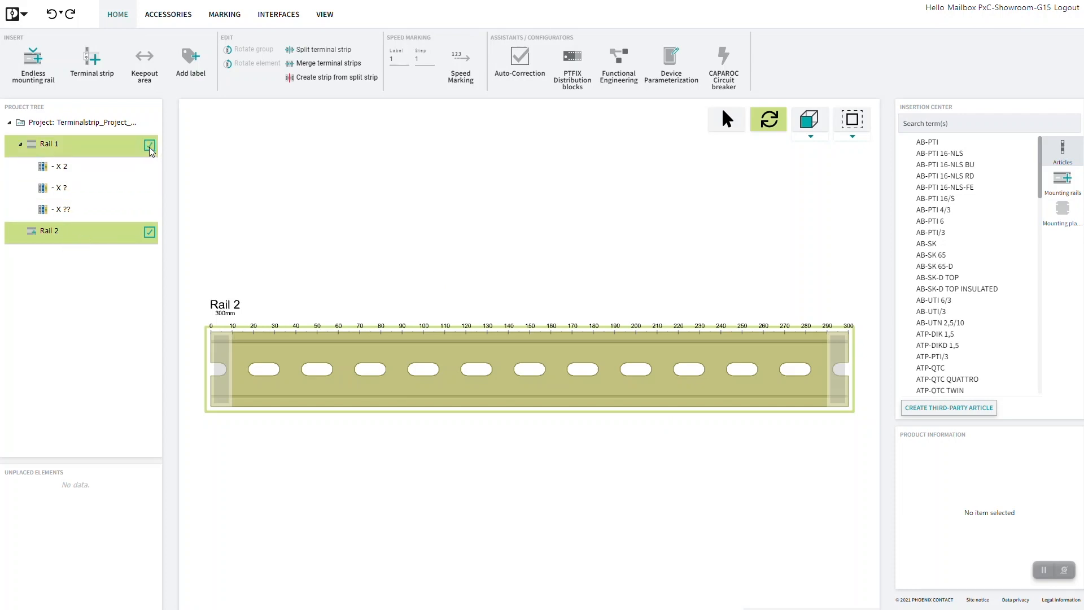
pyautogui.click(48, 143)
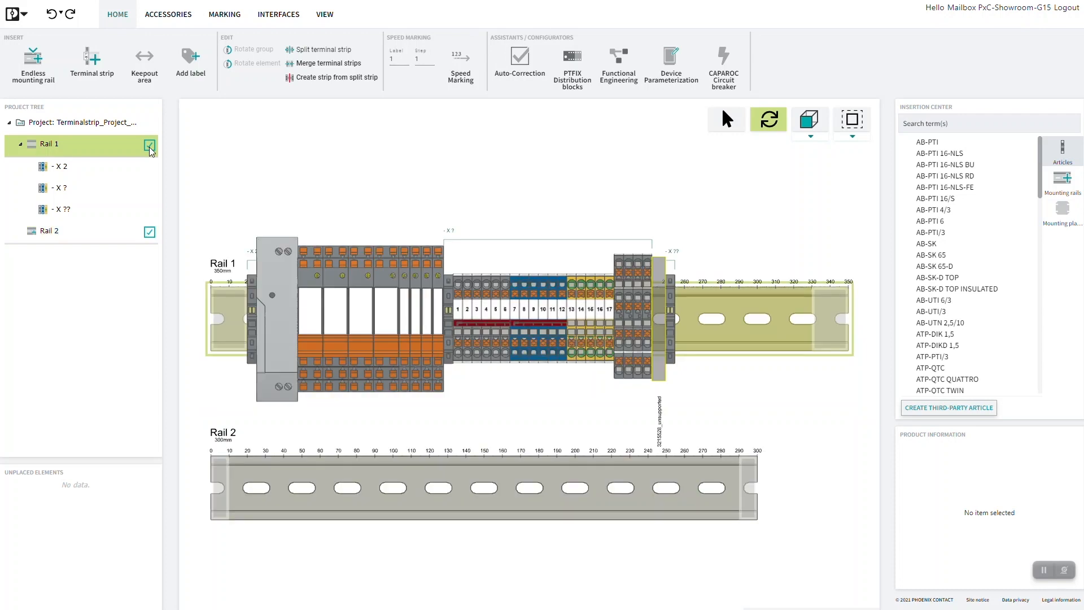
pyautogui.click(58, 189)
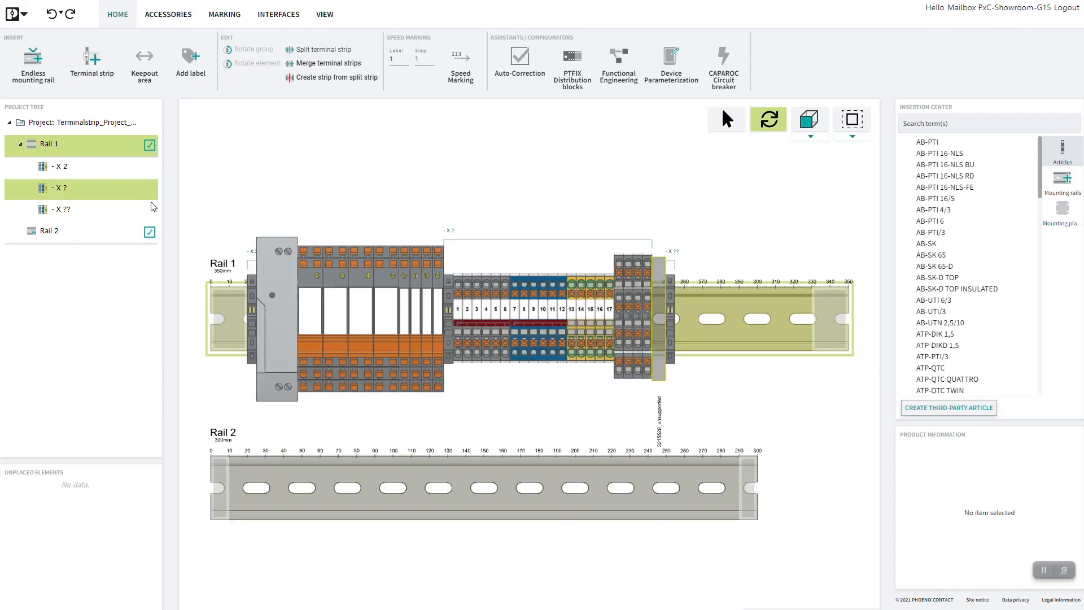
pyautogui.click(49, 231)
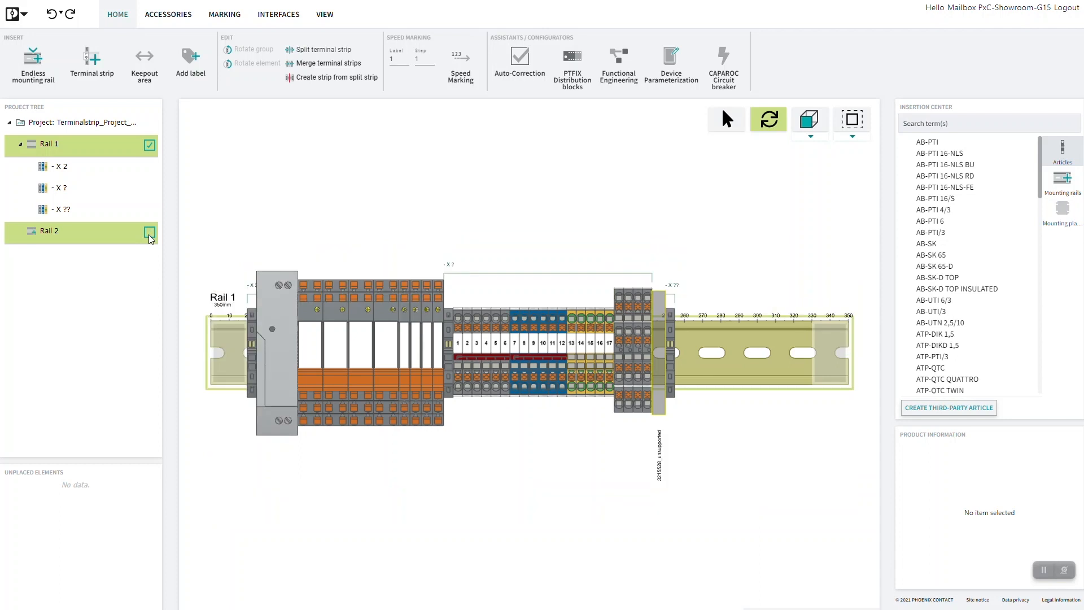
pyautogui.click(149, 231)
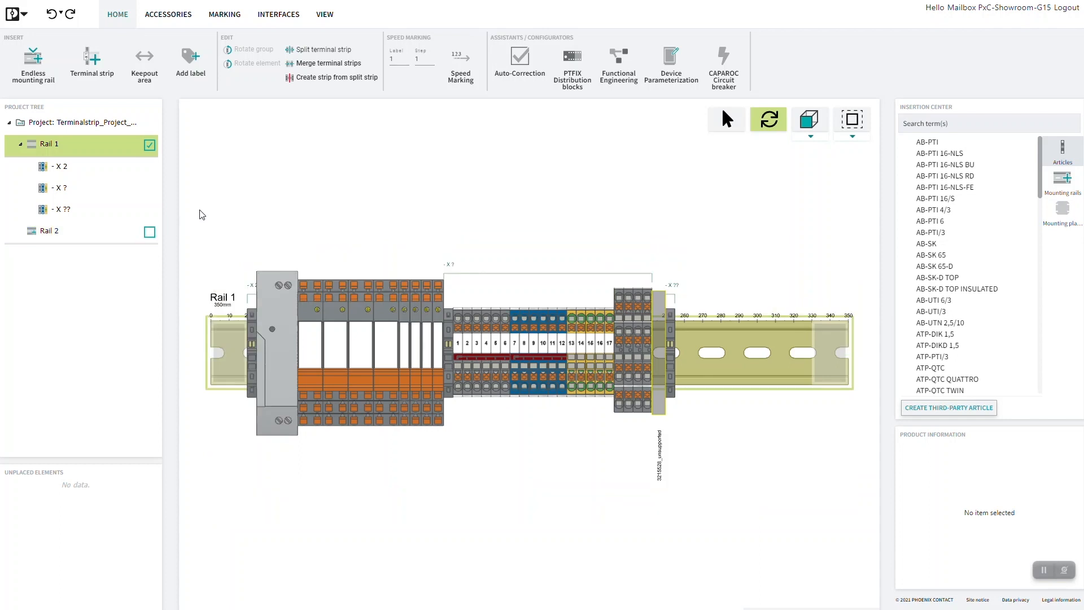
pyautogui.moveTo(766, 272)
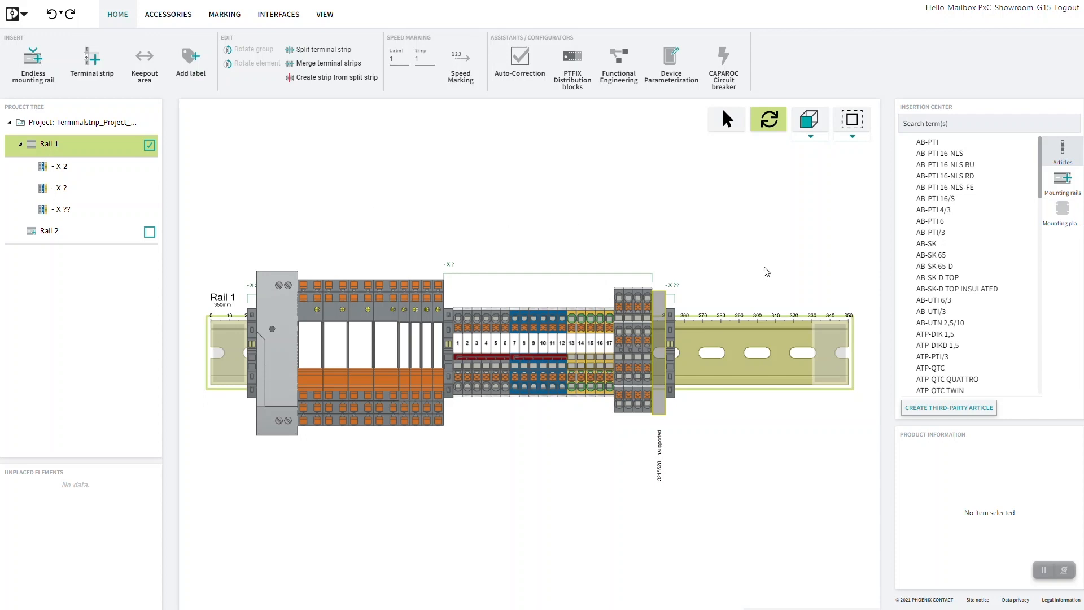
pyautogui.moveTo(559, 199)
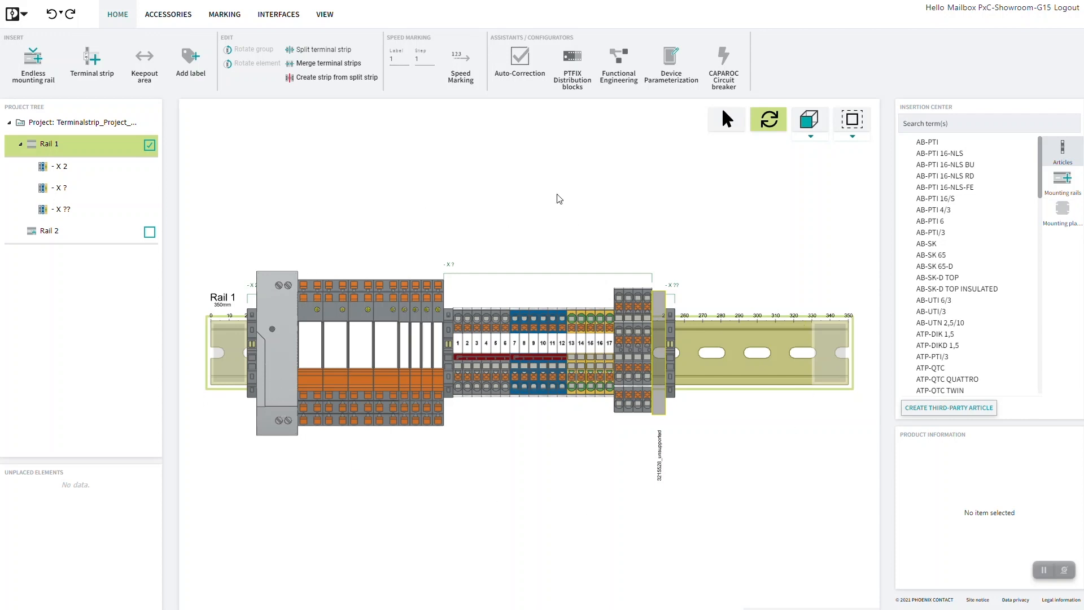
pyautogui.moveTo(683, 231)
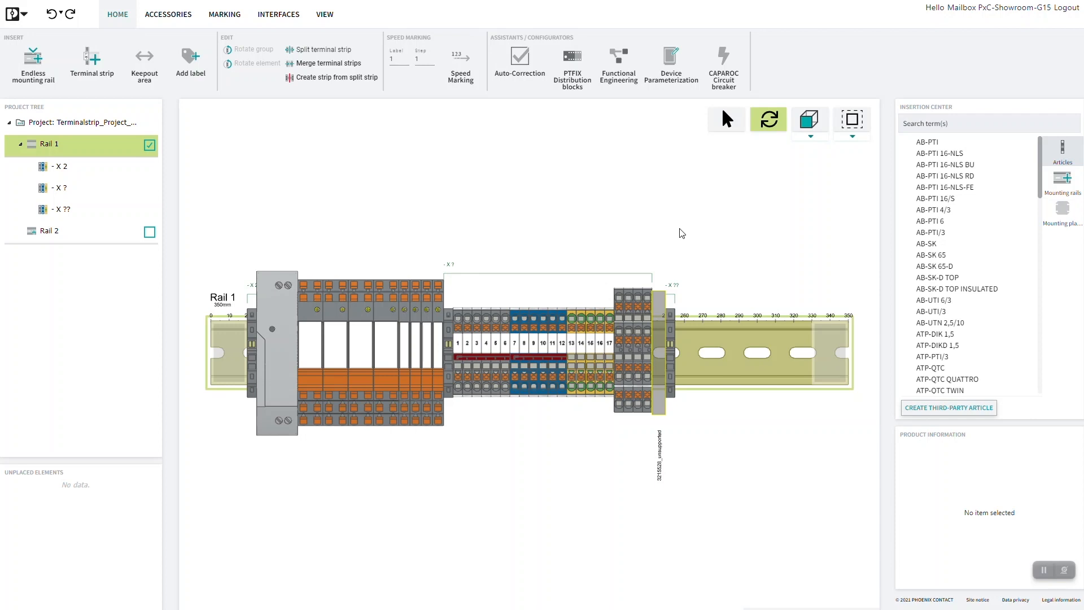
pyautogui.moveTo(768, 119)
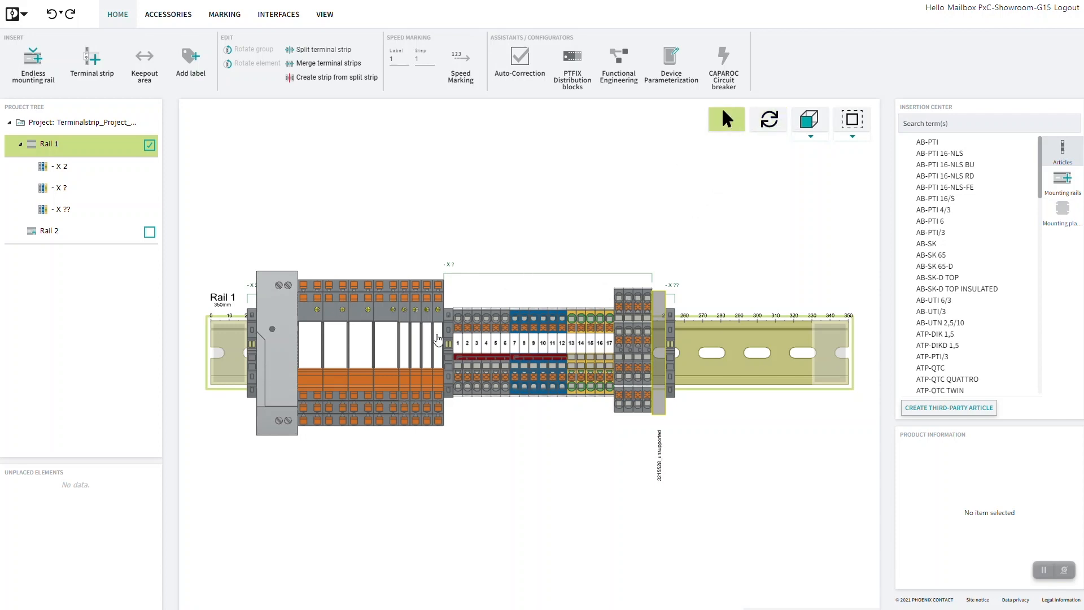
# Select the PLC-RPT-24DC/21 relay module on Rail 1 to show its product information
pyautogui.click(427, 332)
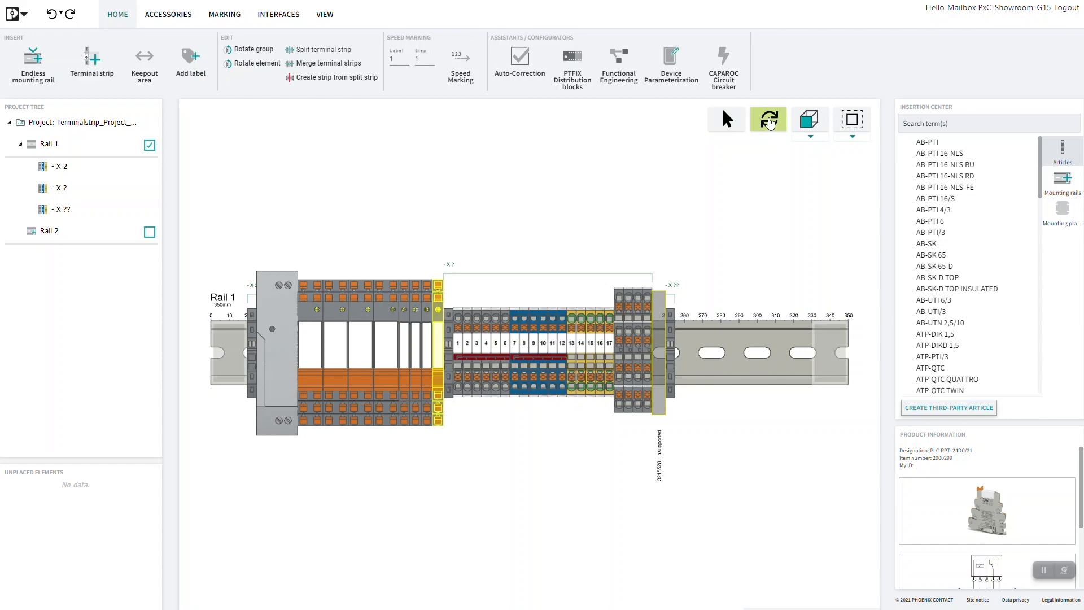
pyautogui.moveTo(737, 209)
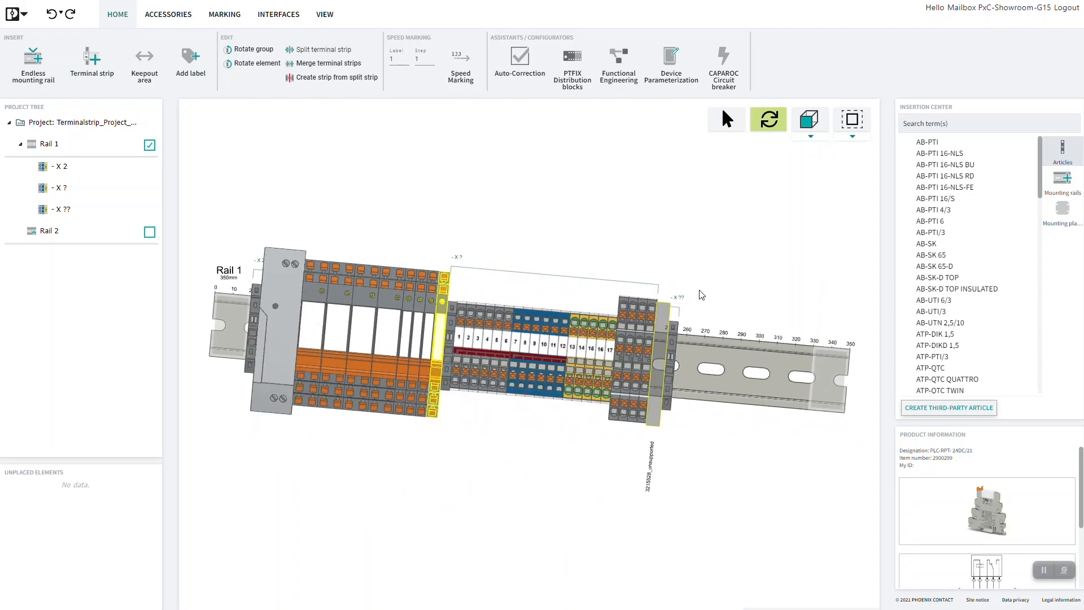
pyautogui.moveTo(811, 154)
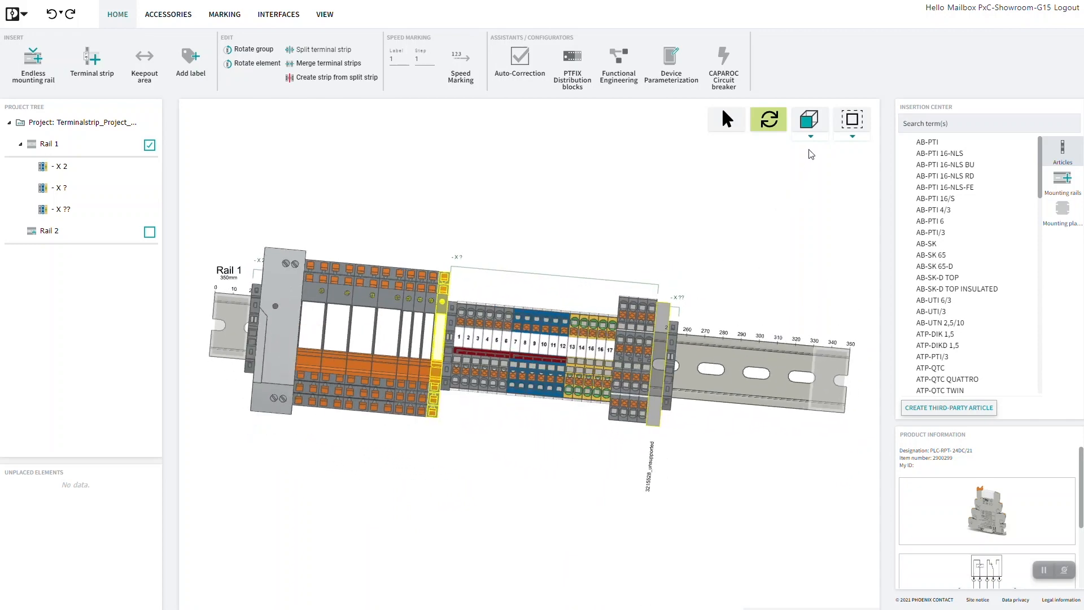
# Switch Rail 1 through the front, top and back preset view directions
pyautogui.click(810, 118)
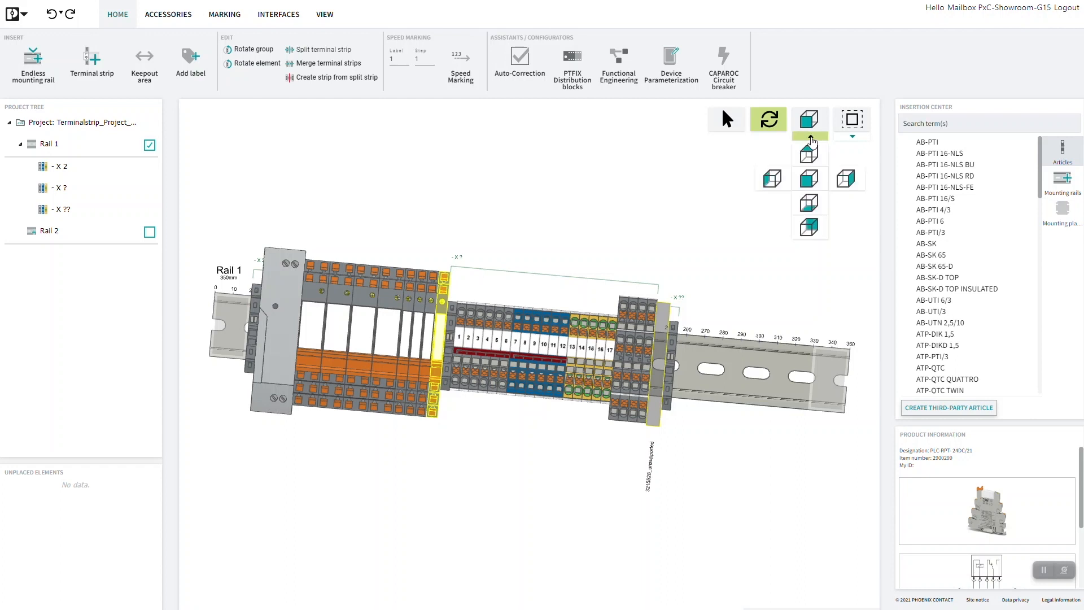
pyautogui.click(809, 151)
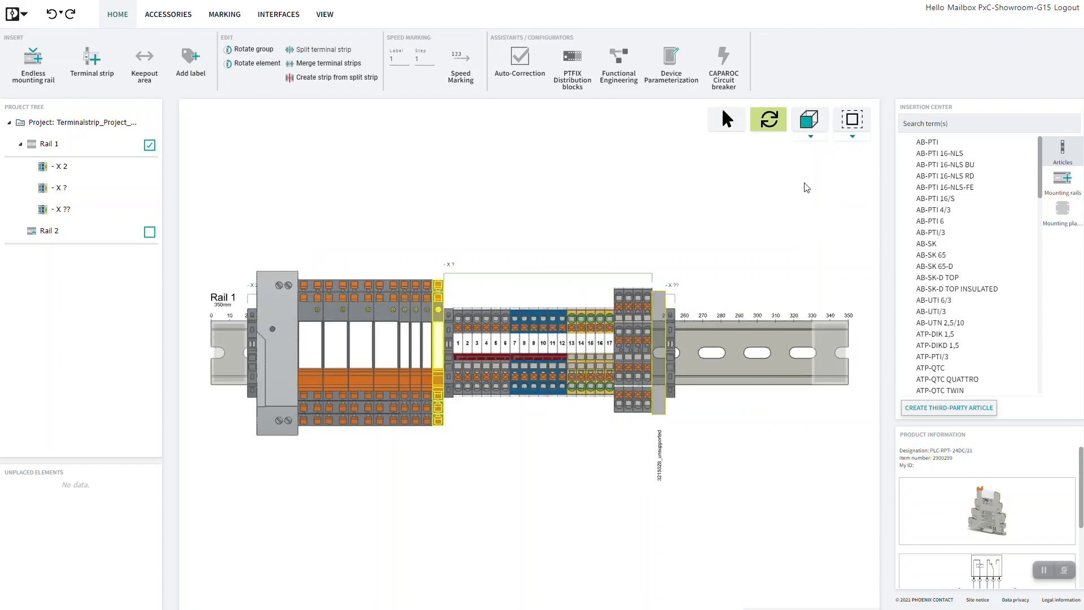
pyautogui.click(809, 118)
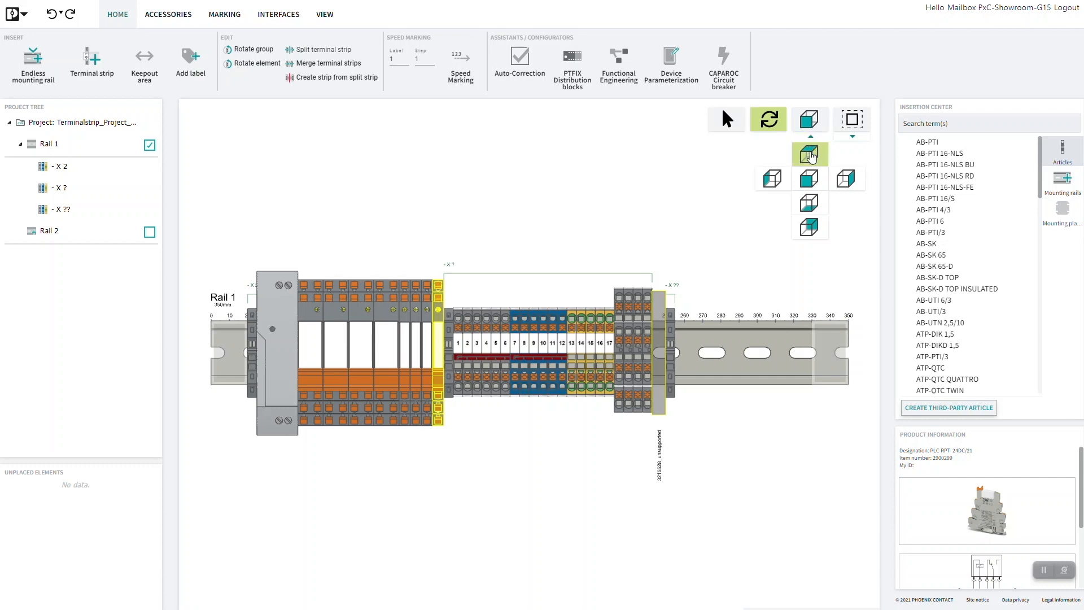
pyautogui.click(808, 154)
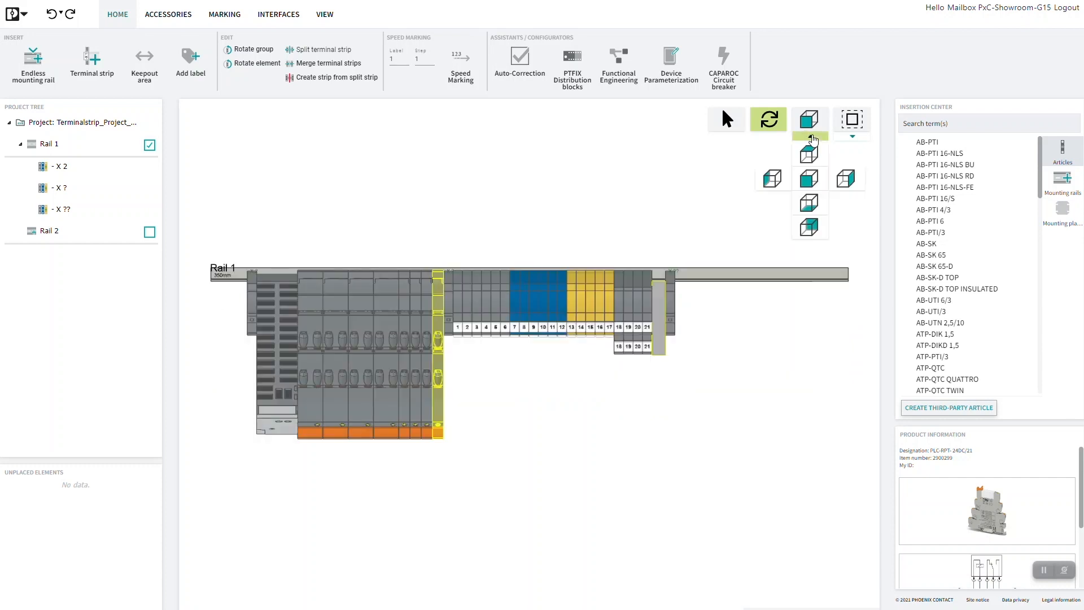
pyautogui.click(810, 138)
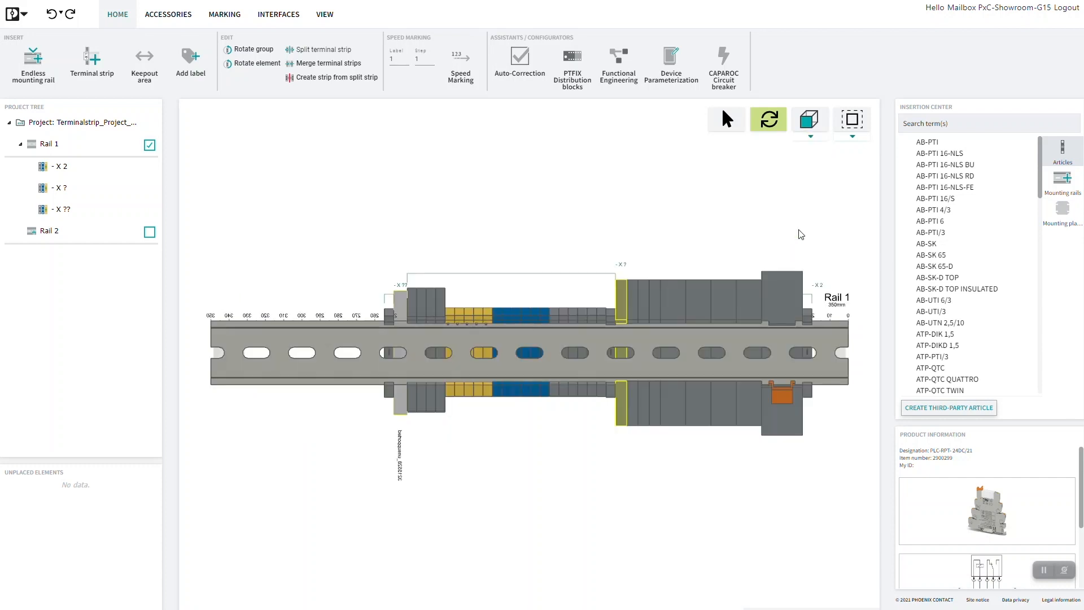
pyautogui.moveTo(811, 119)
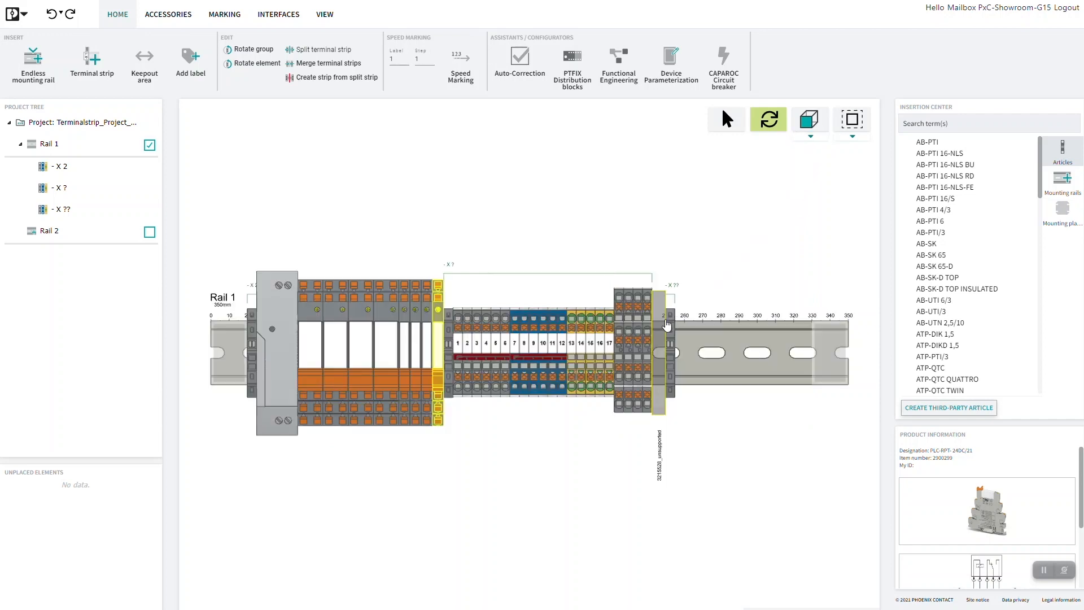
# Select the right-end FTTB 2,5 terminal to show its radial quick-action menu
pyautogui.click(629, 349)
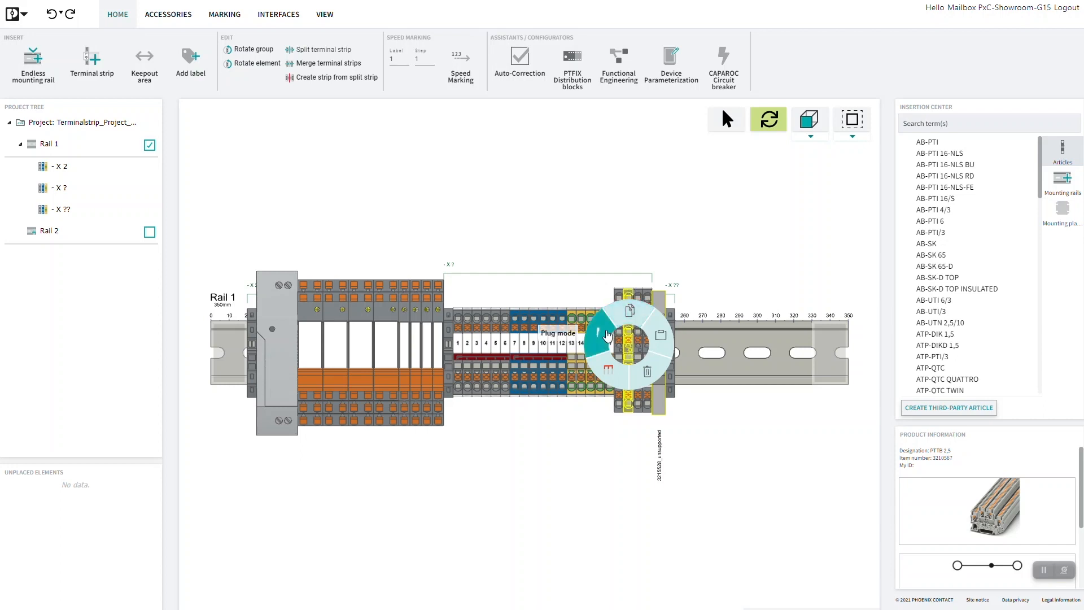
pyautogui.moveTo(655, 349)
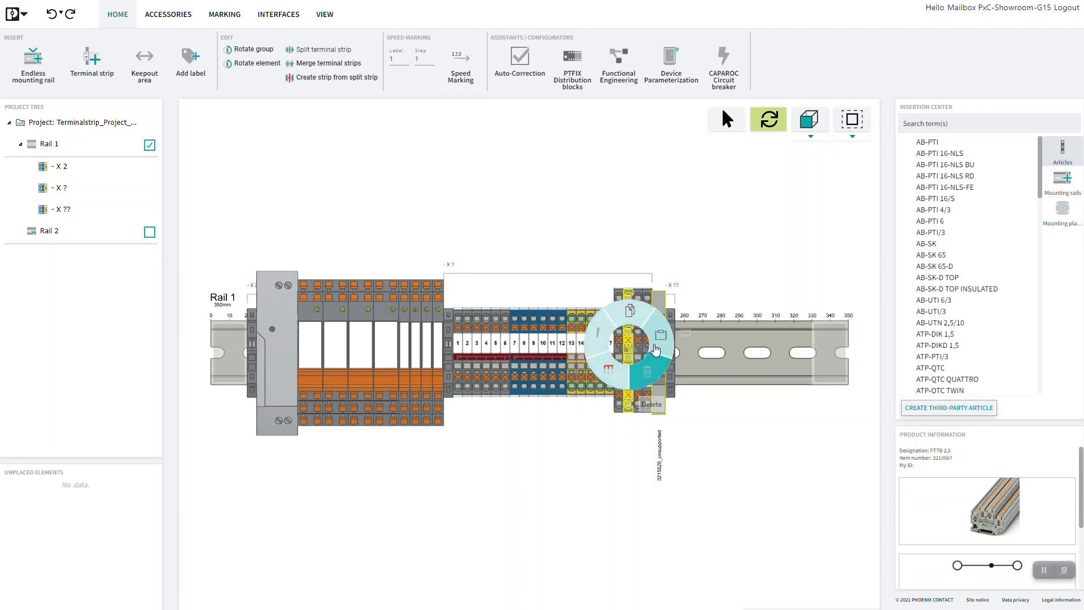